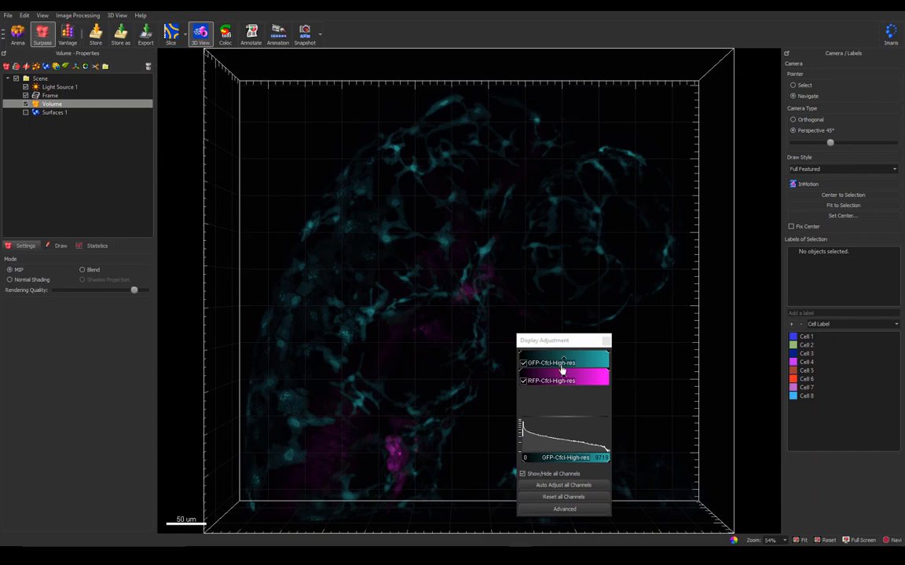
Hide the GFP channel to view RFP alone, then switch the histogram to GFP.
{"action": "left_click", "coordinate": [525, 363]}
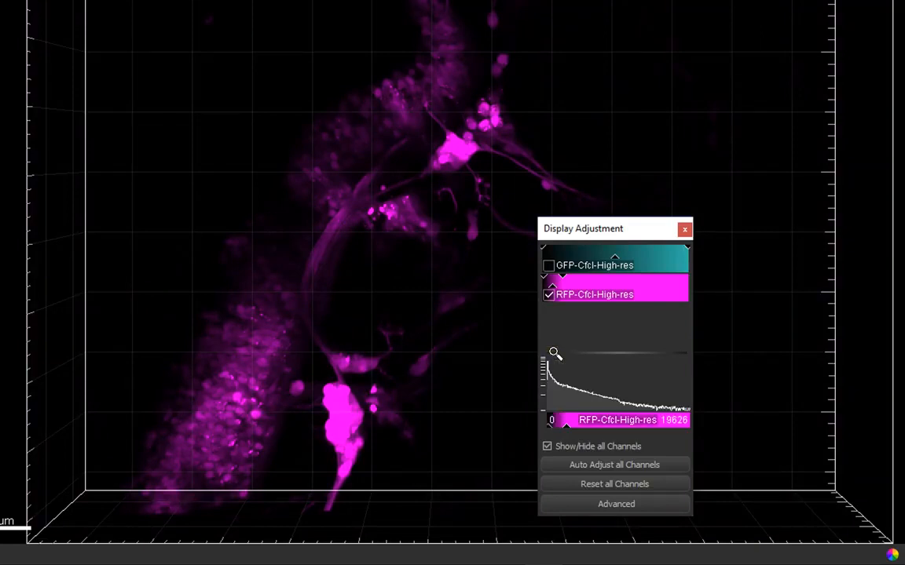
{"action": "mouse_move", "coordinate": [647, 430]}
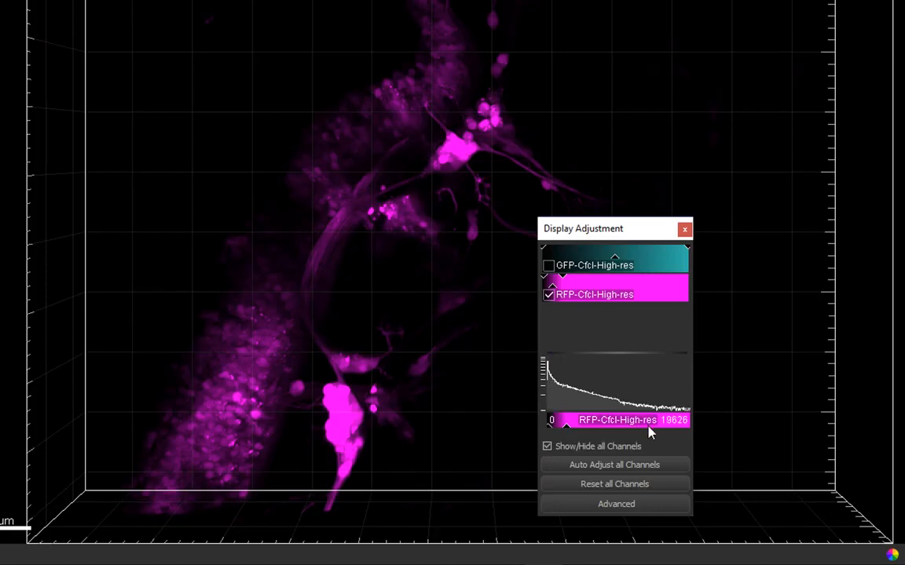
{"action": "left_click", "coordinate": [548, 265]}
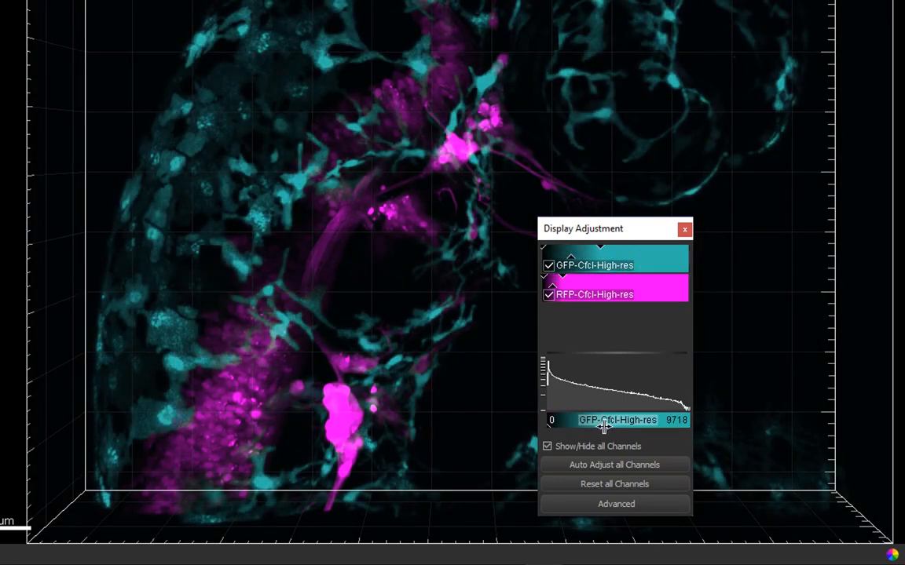
Drag the GFP histogram range marker to tighten its display range so cyan structures stand out.
{"action": "left_click_drag", "start_coordinate": [678, 420], "coordinate": [553, 393]}
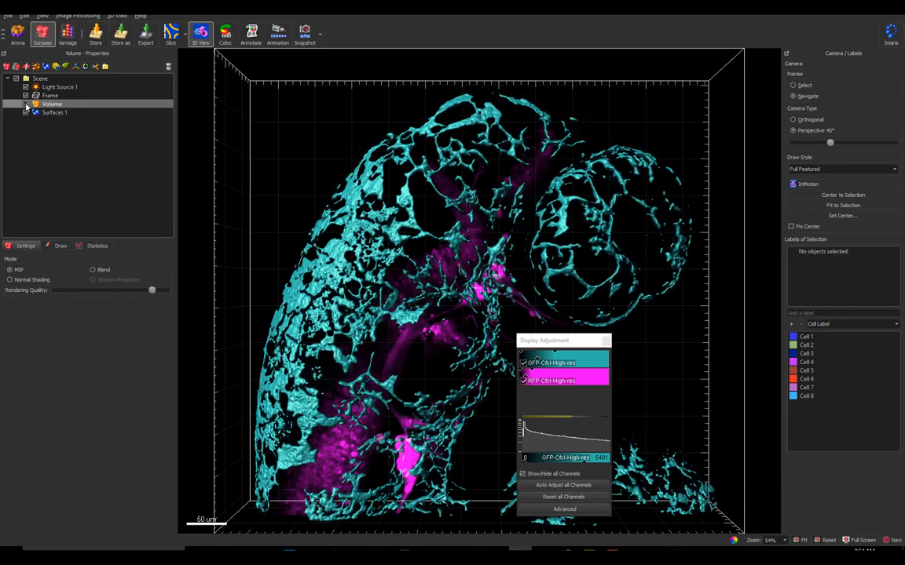
Hide Volume, select Surfaces 1, add a filter and scroll the Filter Type list toward Volume.
{"action": "left_click", "coordinate": [53, 113]}
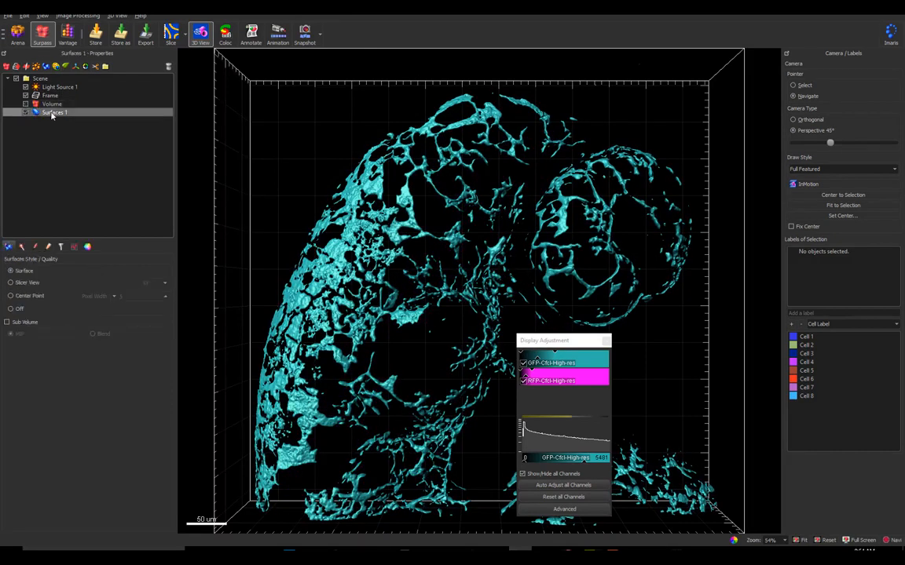
{"action": "left_click", "coordinate": [61, 246]}
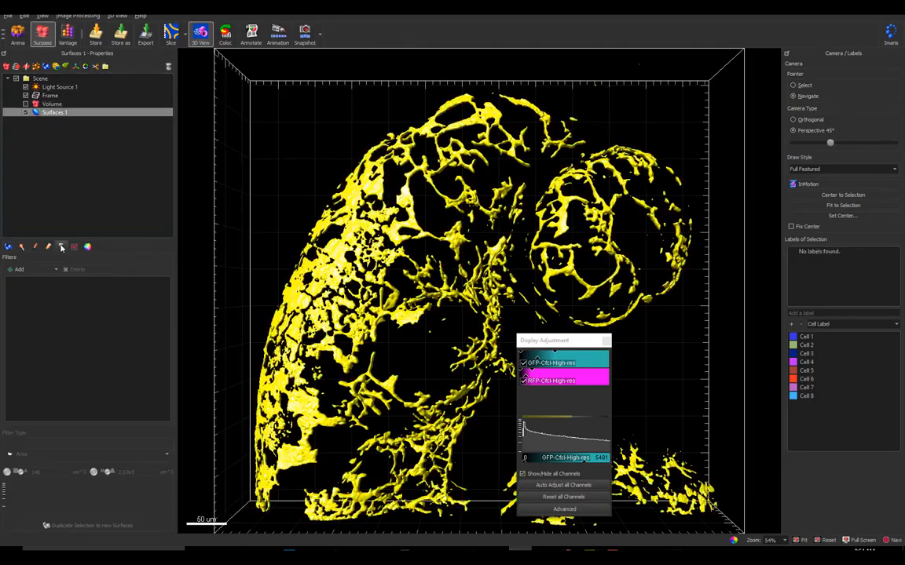
{"action": "left_click", "coordinate": [19, 270]}
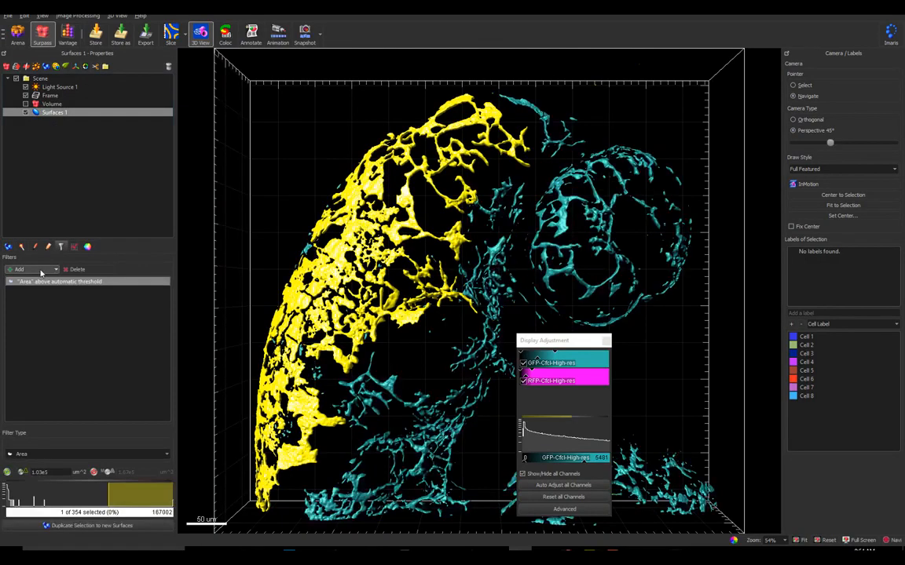
{"action": "left_click", "coordinate": [87, 454]}
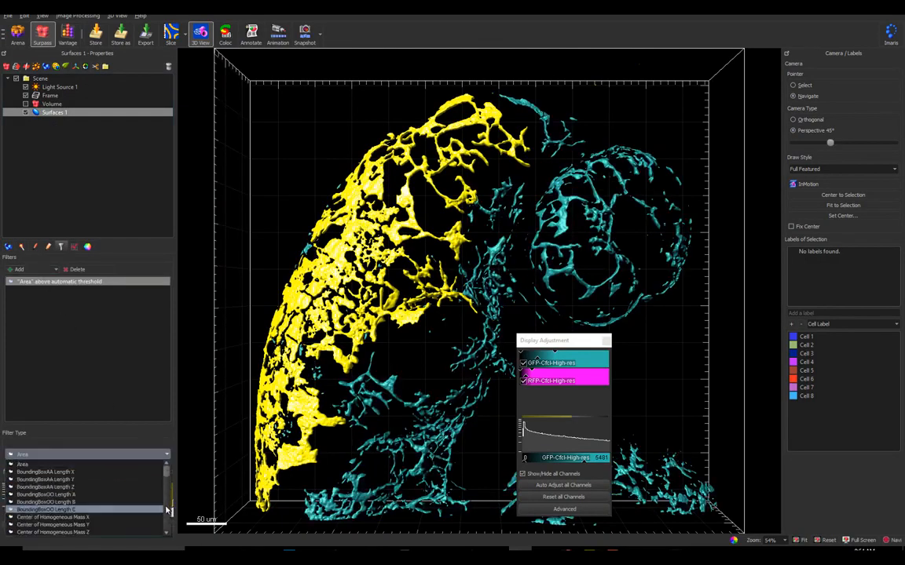
{"action": "scroll", "scroll_direction": "down", "scroll_amount": 3}
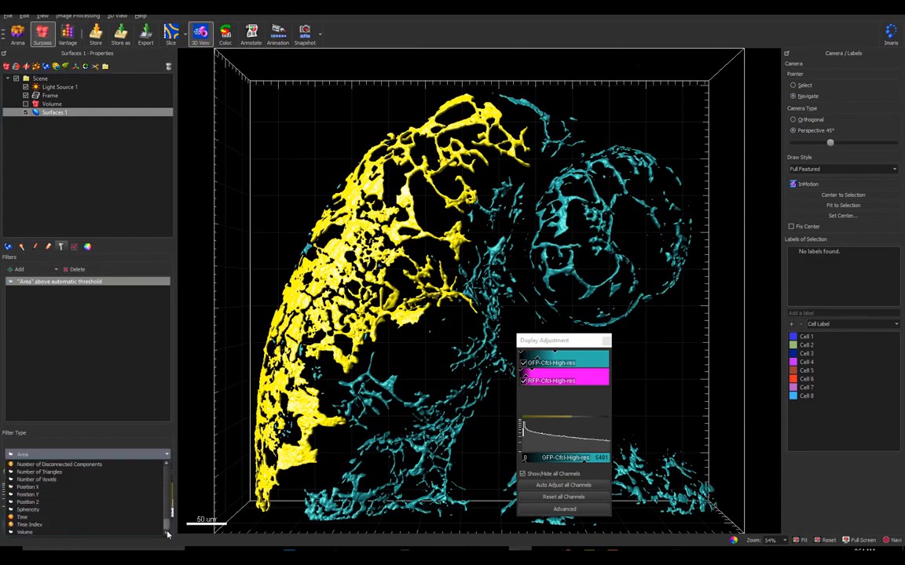